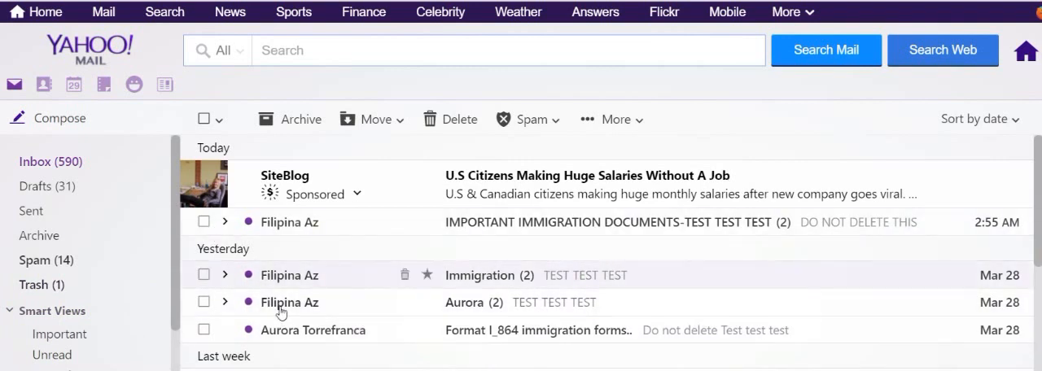
{"action": "mouse_move", "coordinate": [473, 234]}
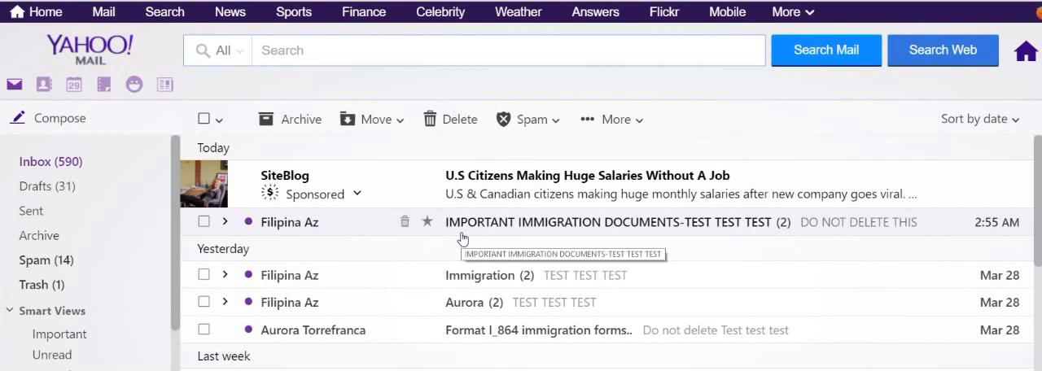
{"action": "mouse_move", "coordinate": [447, 267]}
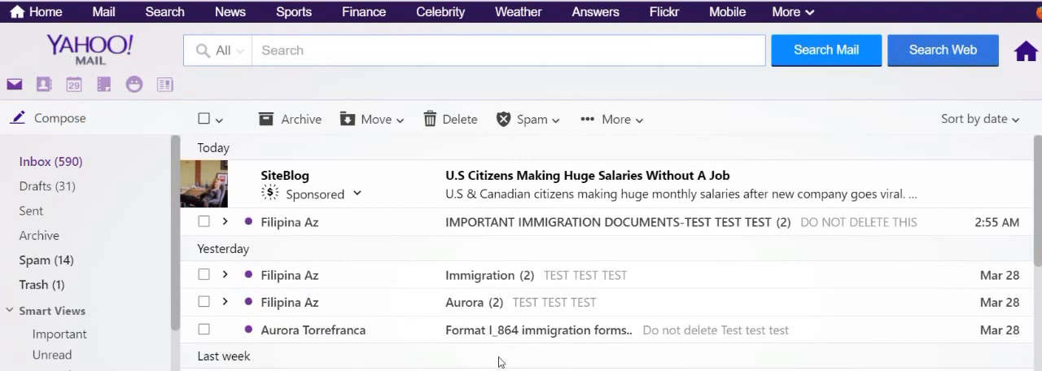
{"action": "mouse_move", "coordinate": [407, 352]}
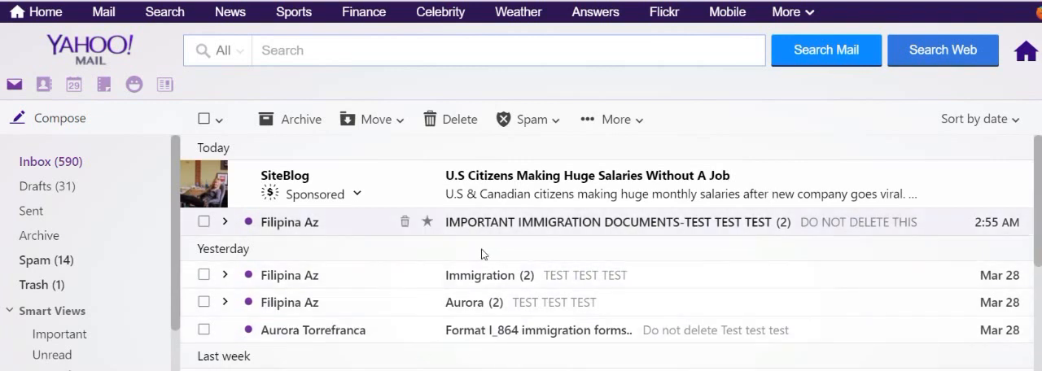
{"action": "mouse_move", "coordinate": [512, 248]}
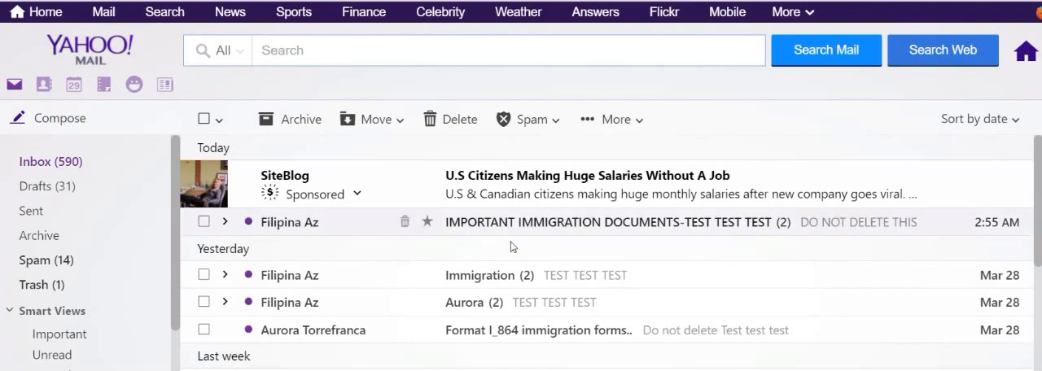
{"action": "mouse_move", "coordinate": [456, 251]}
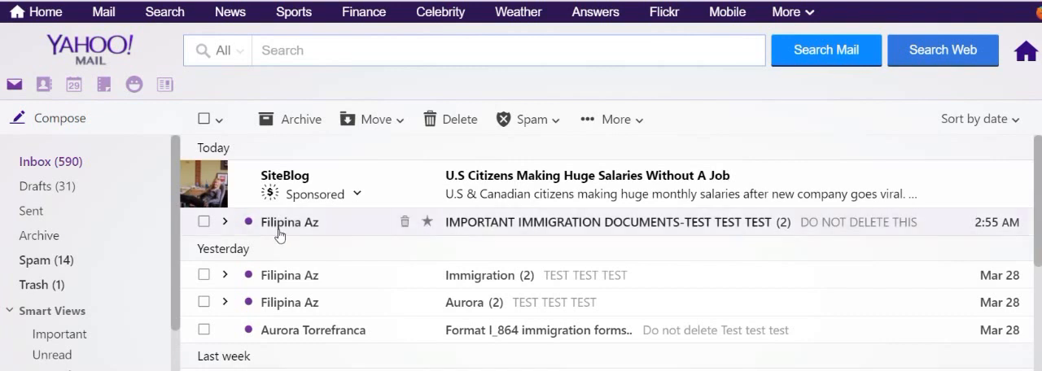
{"action": "mouse_move", "coordinate": [479, 284]}
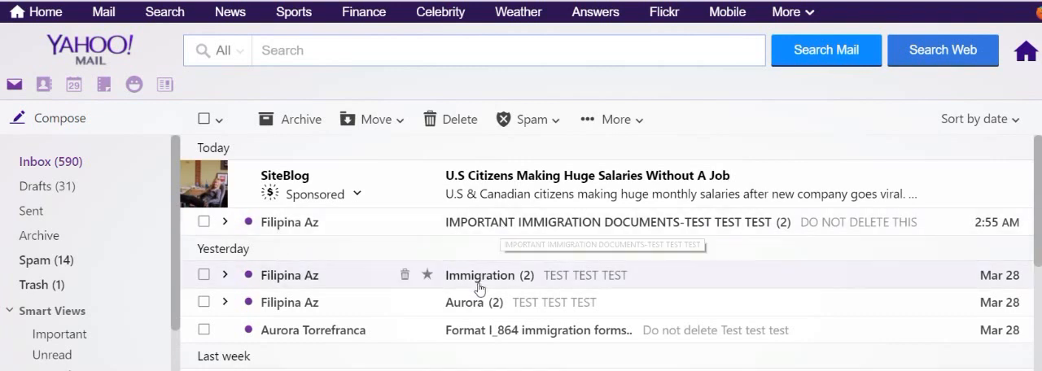
{"action": "mouse_move", "coordinate": [593, 221]}
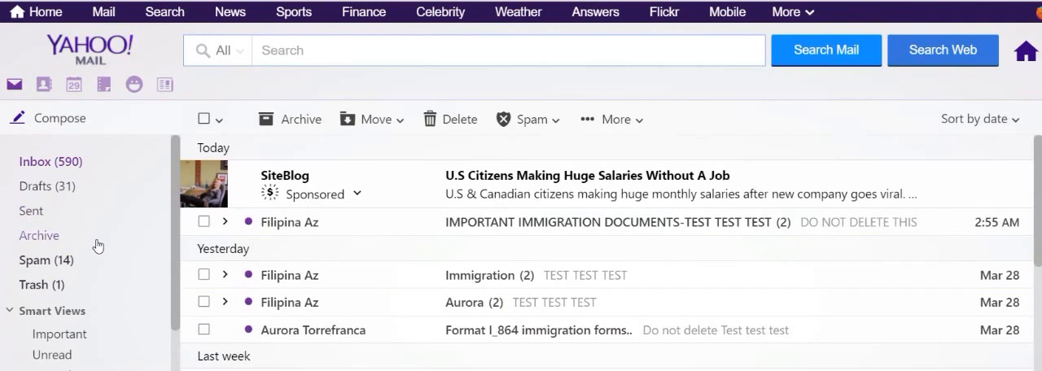
{"action": "mouse_move", "coordinate": [41, 228]}
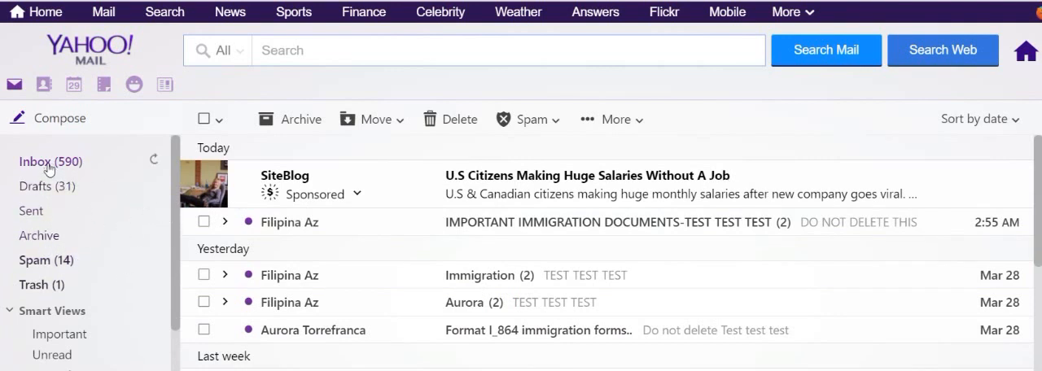
{"action": "mouse_move", "coordinate": [46, 260]}
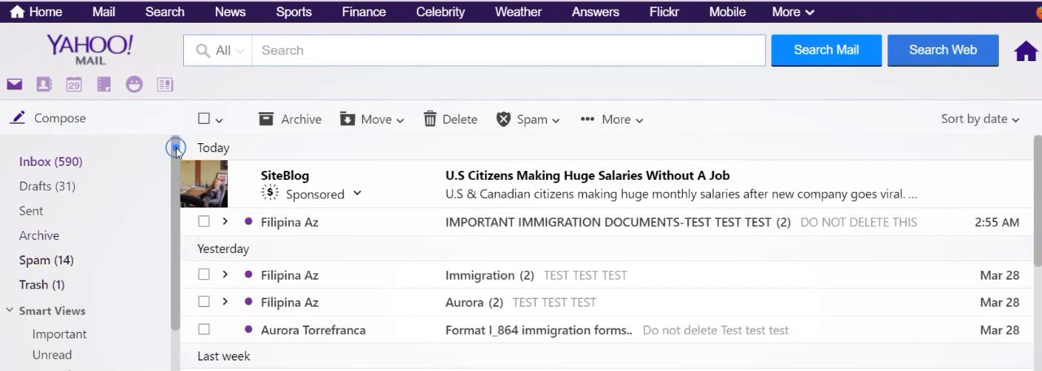
- Scroll the left navigation pane until the Folders section (AAAA, aurora, Blog comments) is visible
{"action": "scroll", "scroll_direction": "down", "scroll_amount": 3}
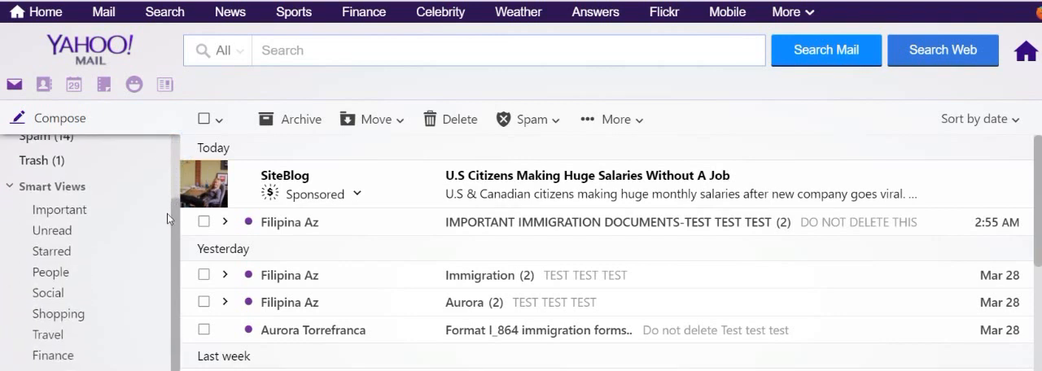
{"action": "scroll", "scroll_direction": "down", "scroll_amount": 3}
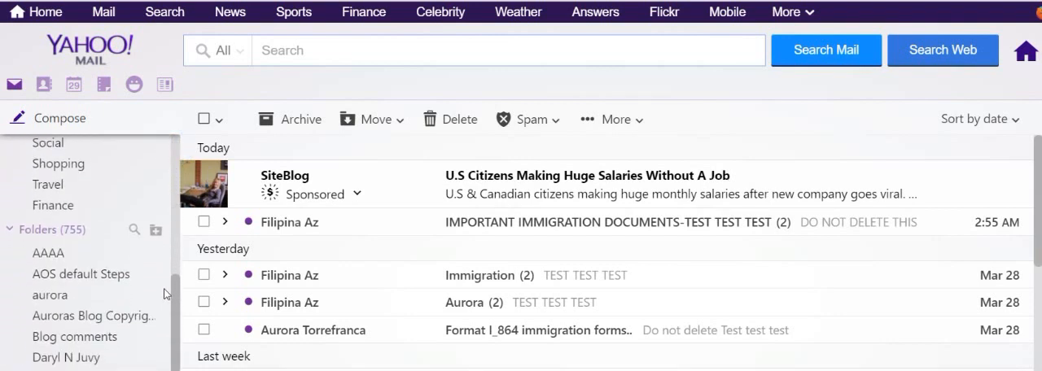
{"action": "scroll", "scroll_direction": "down", "scroll_amount": 3}
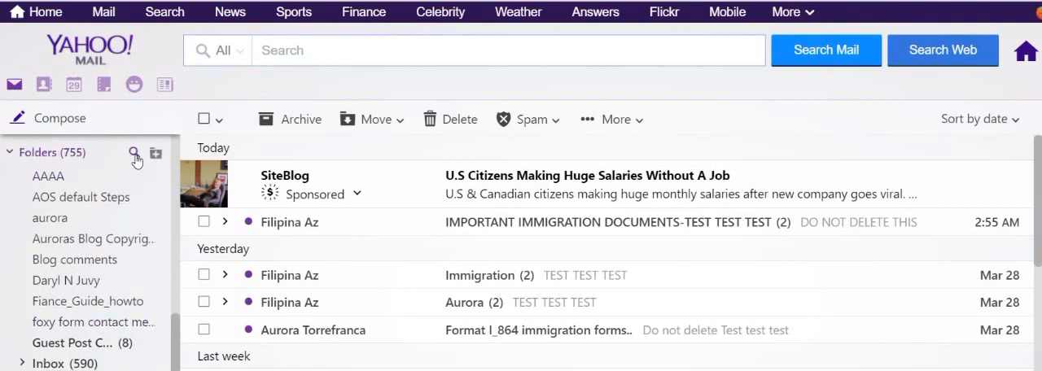
{"action": "mouse_move", "coordinate": [154, 153]}
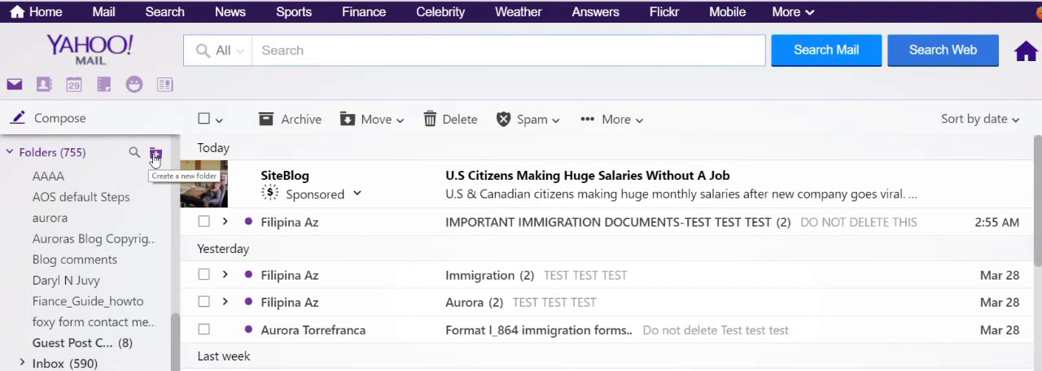
- Add a new mail folder named IMMIGRATION via the Create a new folder control
{"action": "left_click", "coordinate": [155, 153]}
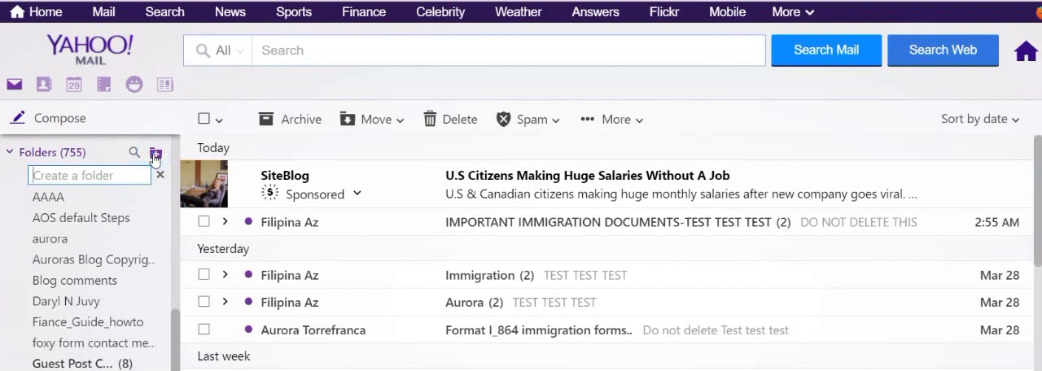
{"action": "type", "text": "IMMIG"}
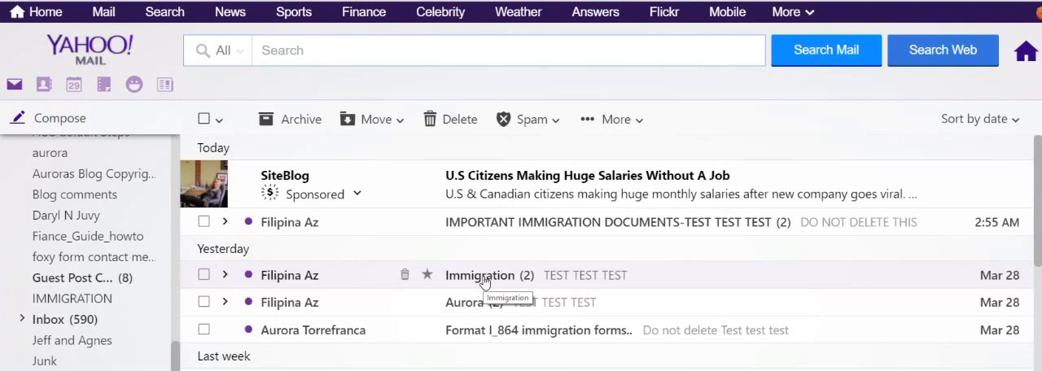
{"action": "mouse_move", "coordinate": [479, 303]}
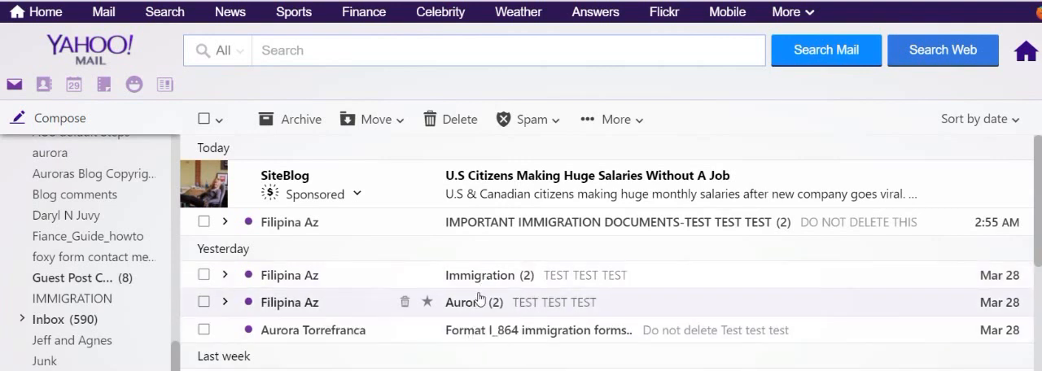
{"action": "mouse_move", "coordinate": [202, 222]}
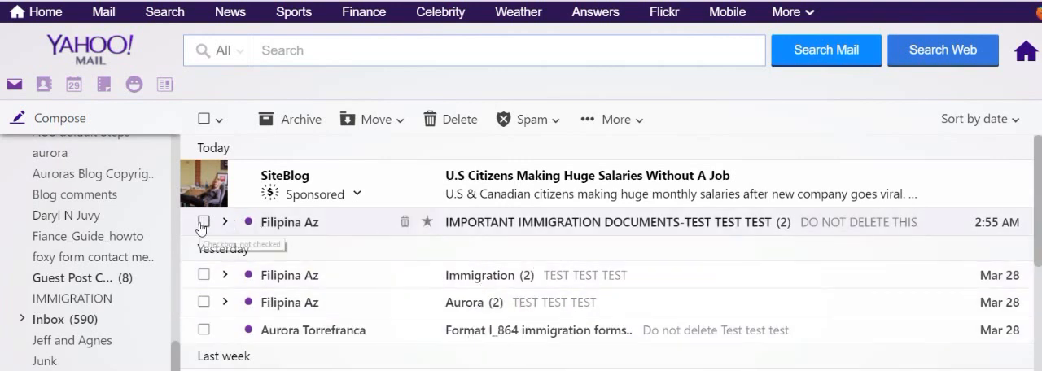
- Select the IMPORTANT IMMIGRATION DOCUMENTS and I_864 forms emails and move them to IMMIGRATION
{"action": "left_click", "coordinate": [203, 221]}
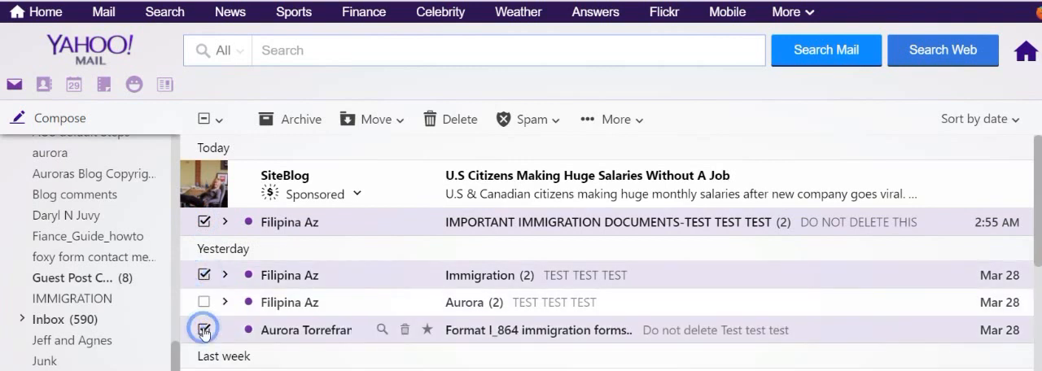
{"action": "left_click", "coordinate": [203, 329]}
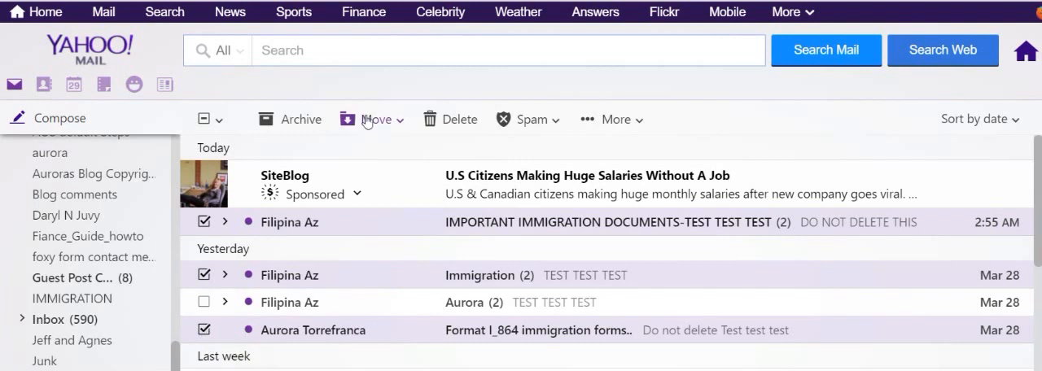
{"action": "left_click", "coordinate": [371, 119]}
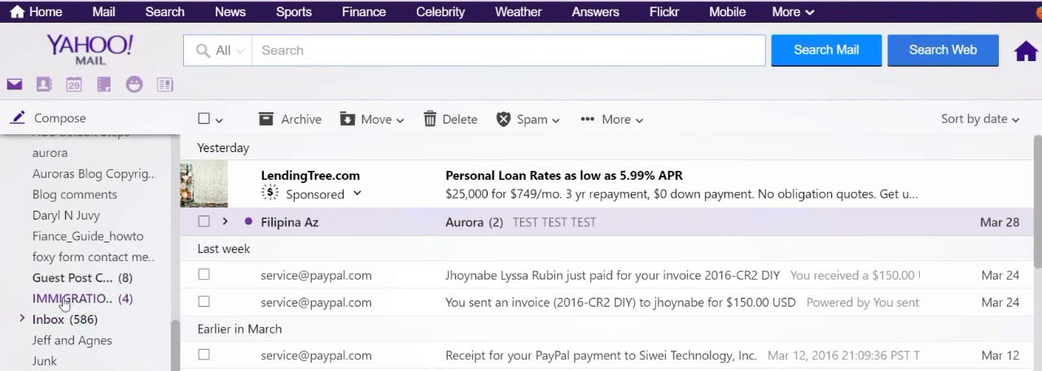
- Inside the IMMIGRATION folder, select all three emails and move them back to Inbox
{"action": "left_click", "coordinate": [77, 298]}
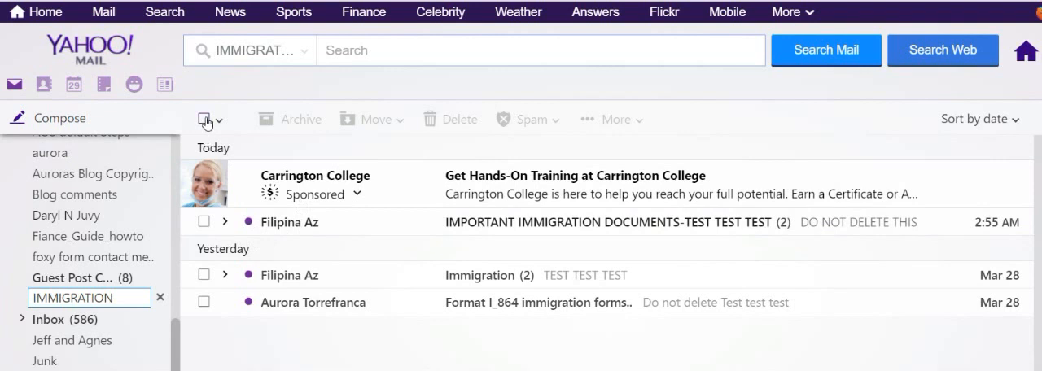
{"action": "left_click", "coordinate": [205, 119]}
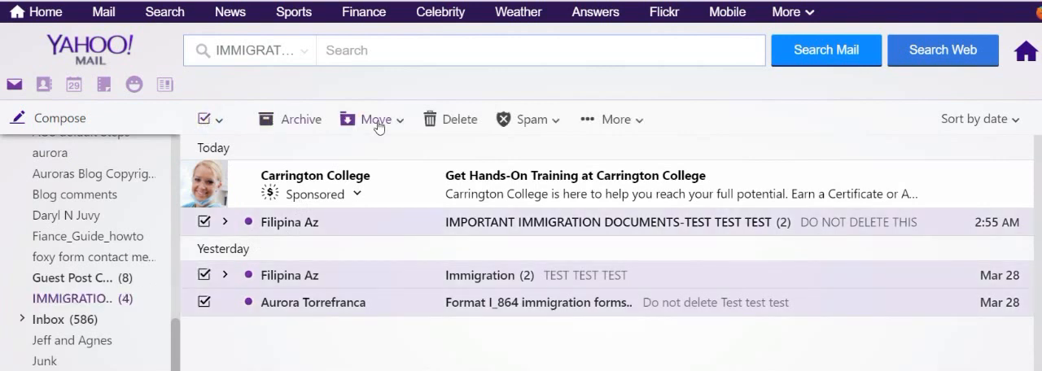
{"action": "left_click", "coordinate": [374, 119]}
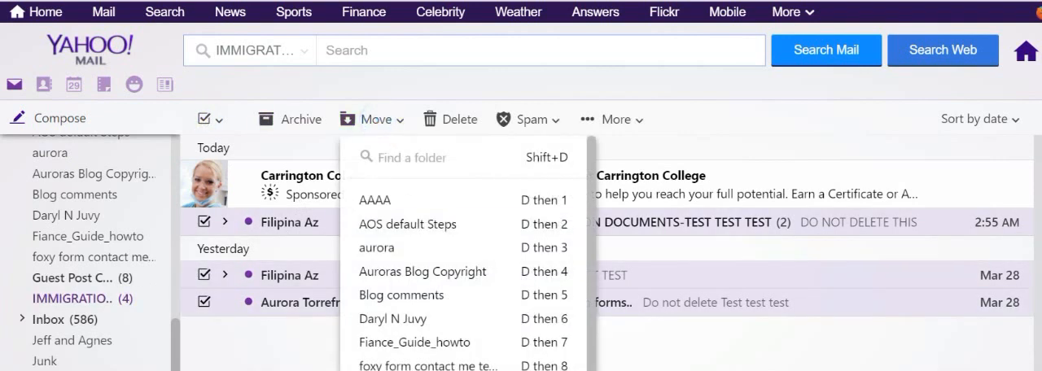
{"action": "scroll", "scroll_direction": "down", "scroll_amount": 3}
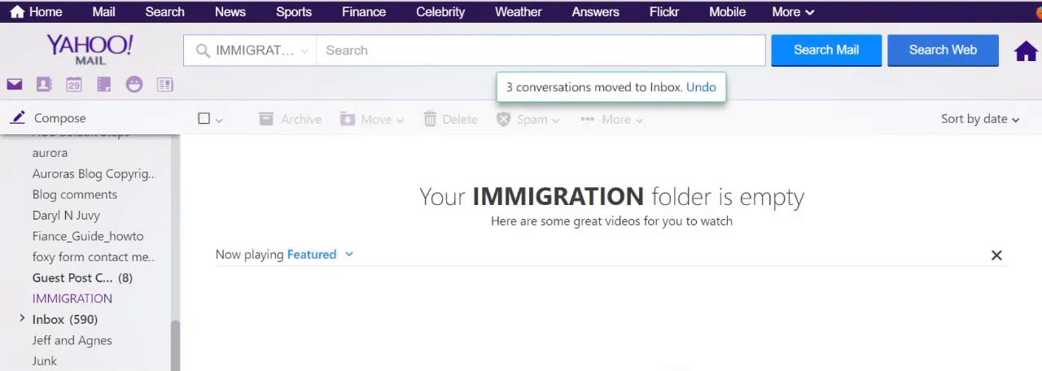
- Return to the Inbox list showing the three restored immigration conversations
{"action": "right_click", "coordinate": [72, 298]}
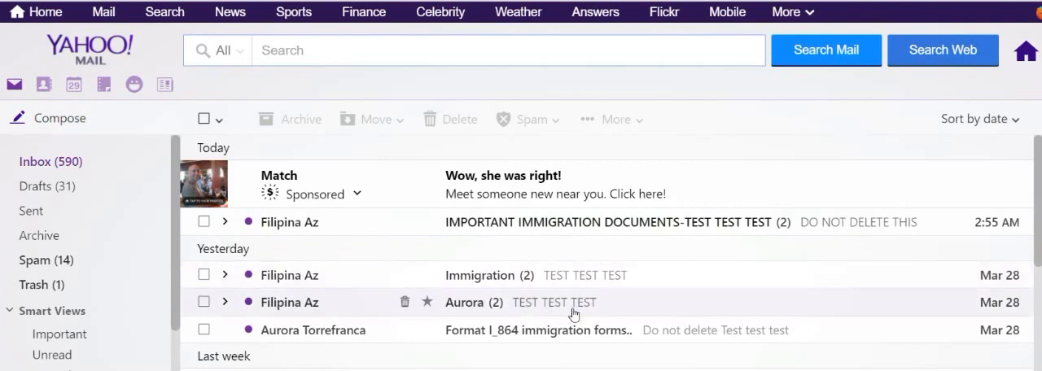
{"action": "mouse_move", "coordinate": [313, 329]}
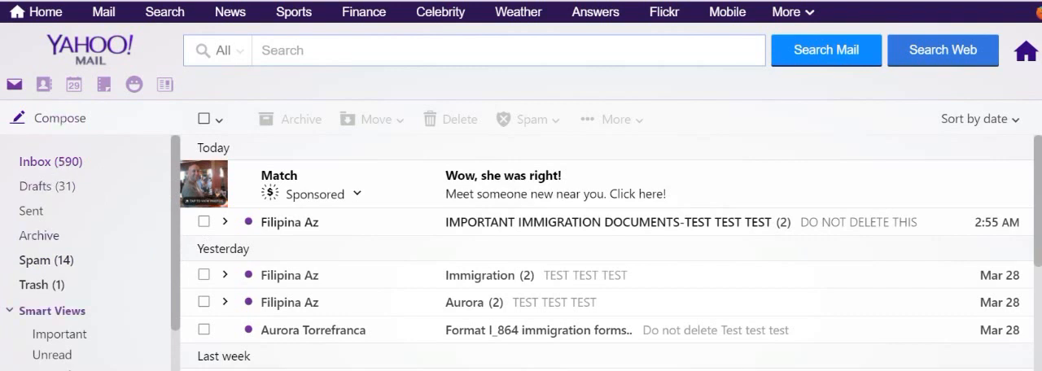
{"action": "scroll", "scroll_direction": "down", "scroll_amount": 3}
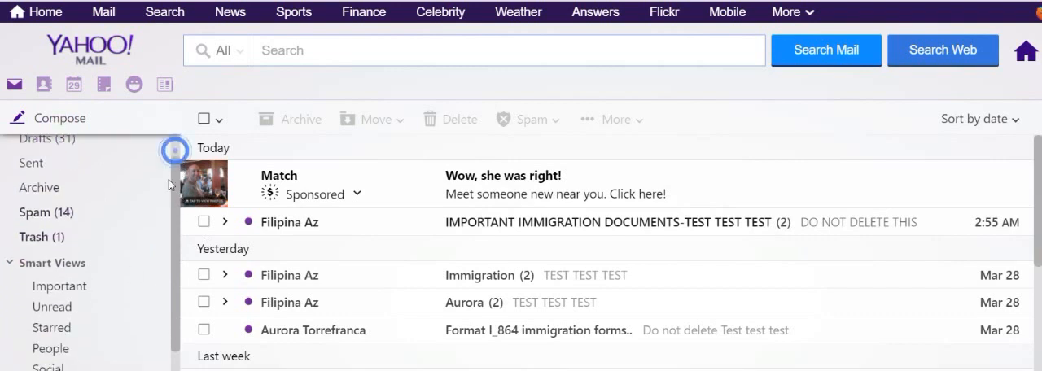
{"action": "scroll", "scroll_direction": "down", "scroll_amount": 3}
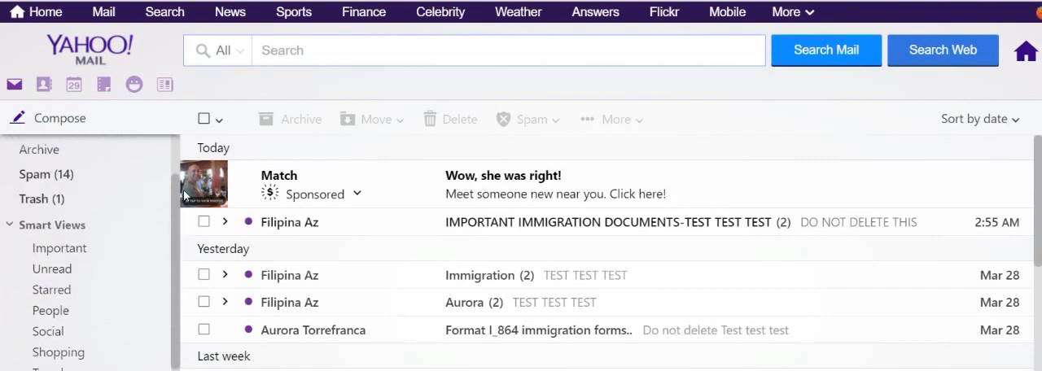
{"action": "scroll", "scroll_direction": "down", "scroll_amount": 3}
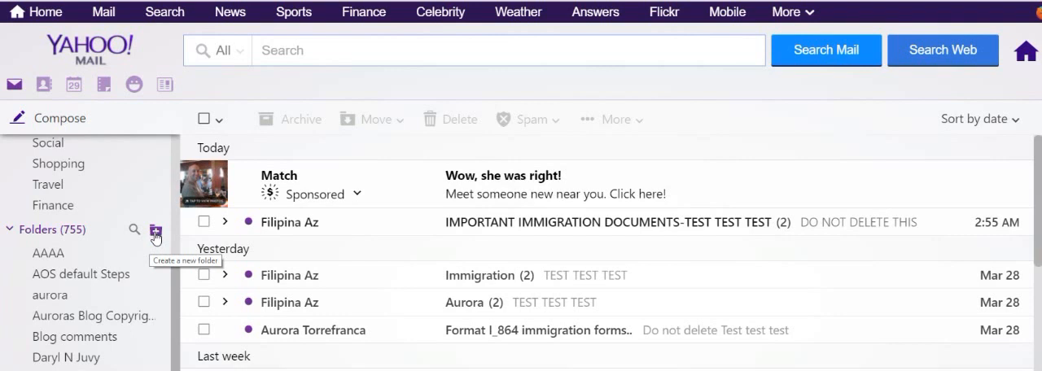
- Recreate the IMMIGRATION folder and scroll to confirm it appears above Inbox
{"action": "left_click", "coordinate": [156, 231]}
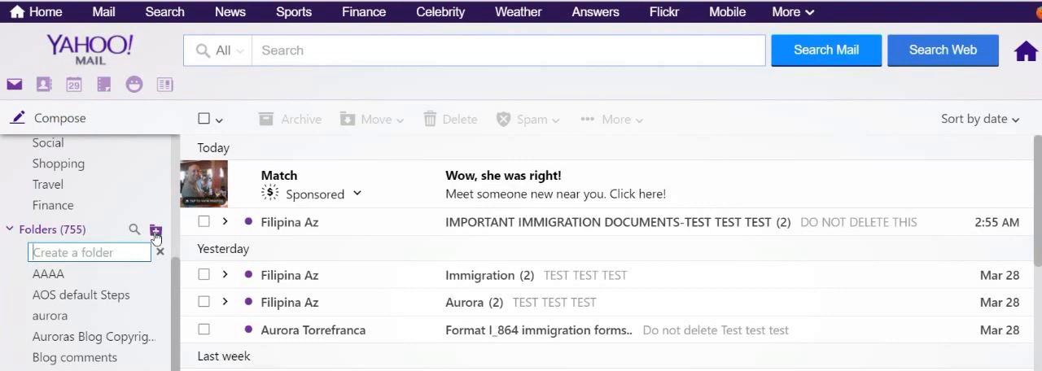
{"action": "type", "text": "IMMIGRA"}
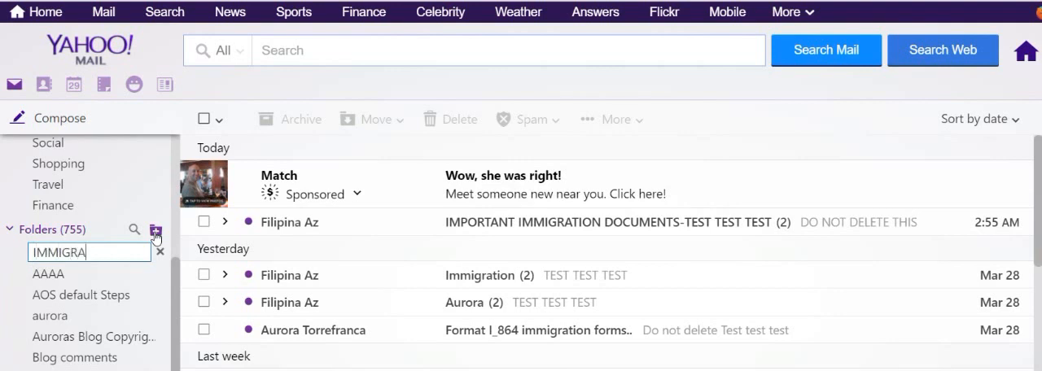
{"action": "type", "text": "TION"}
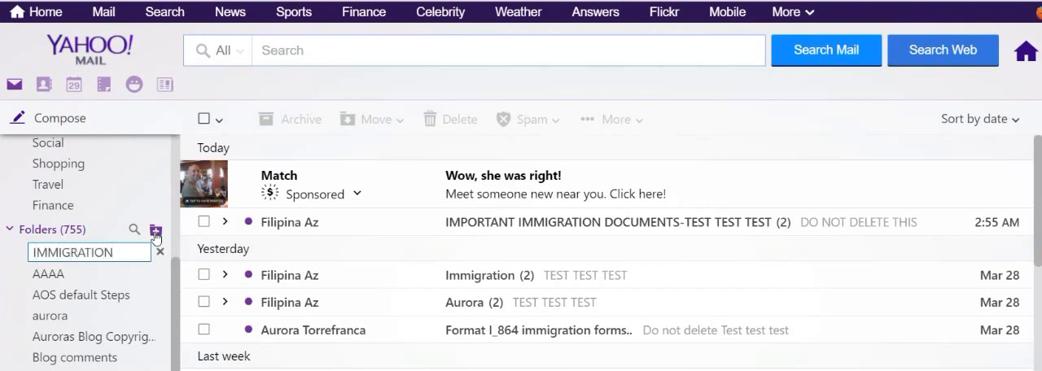
{"action": "key", "text": "Enter"}
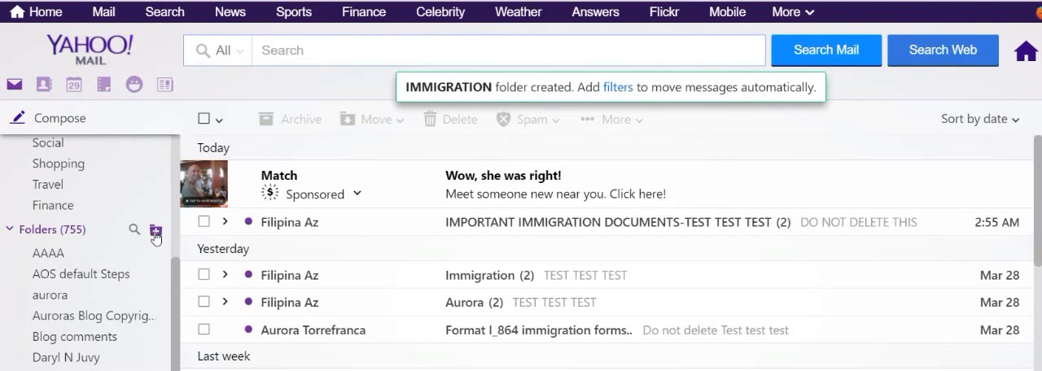
{"action": "scroll", "scroll_direction": "down", "scroll_amount": 3}
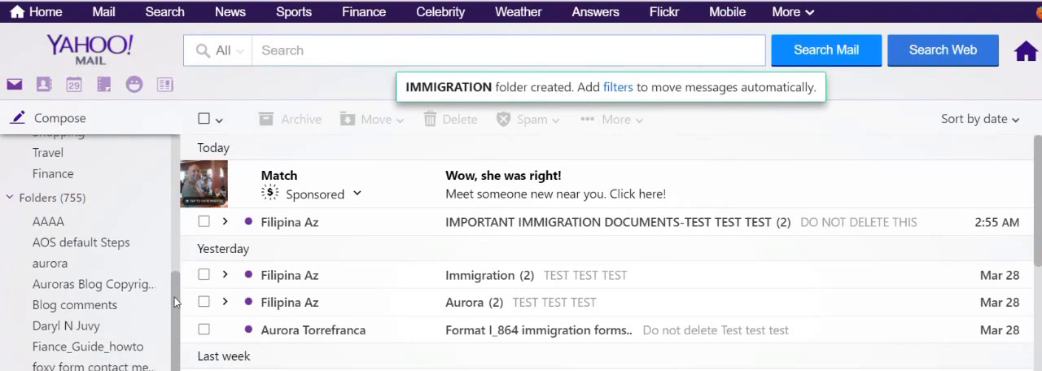
{"action": "scroll", "scroll_direction": "down", "scroll_amount": 3}
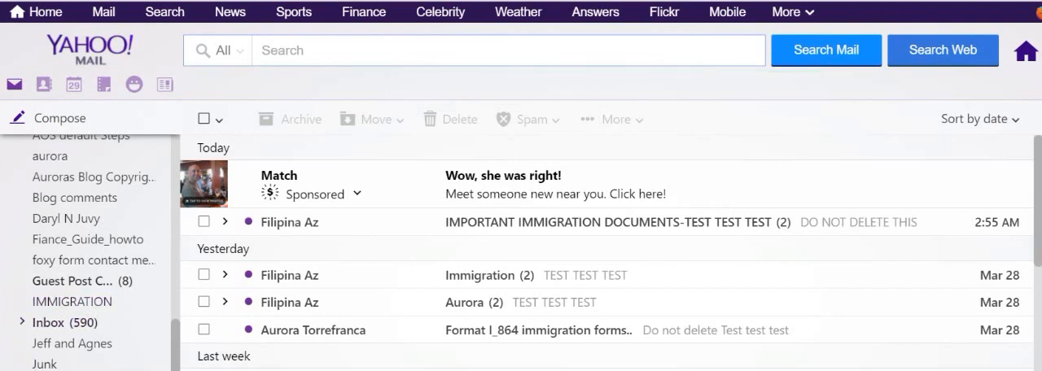
{"action": "scroll", "scroll_direction": "down", "scroll_amount": 3}
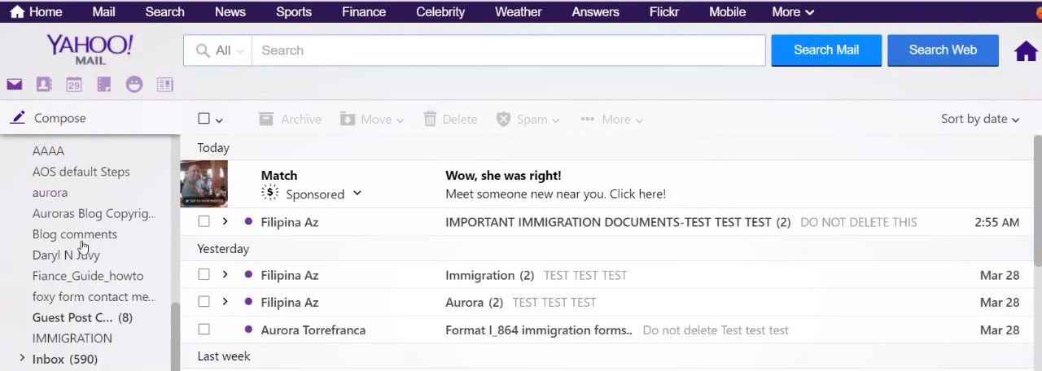
{"action": "scroll", "scroll_direction": "down", "scroll_amount": 3}
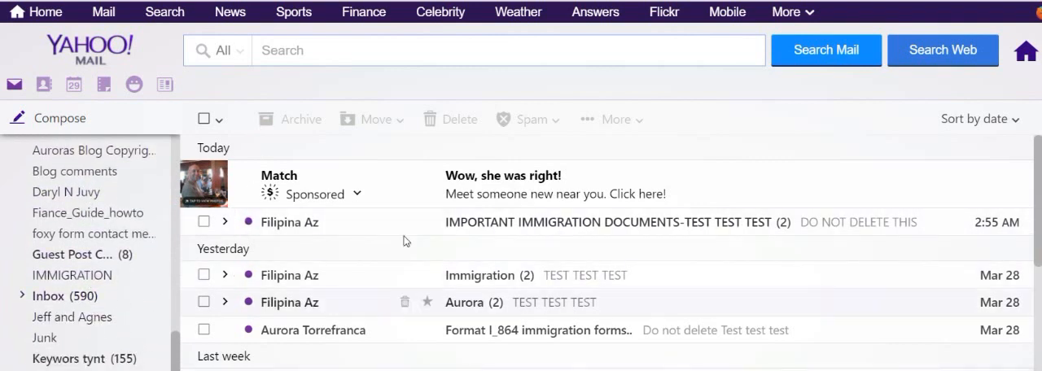
{"action": "mouse_move", "coordinate": [410, 255]}
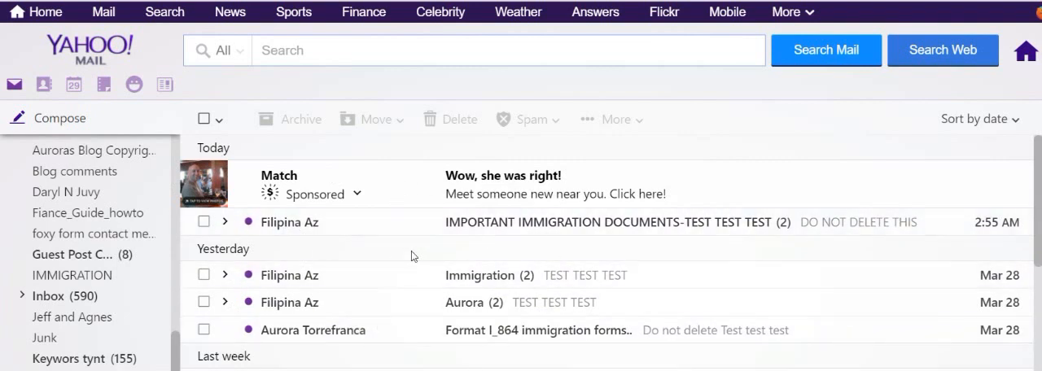
{"action": "mouse_move", "coordinate": [205, 221]}
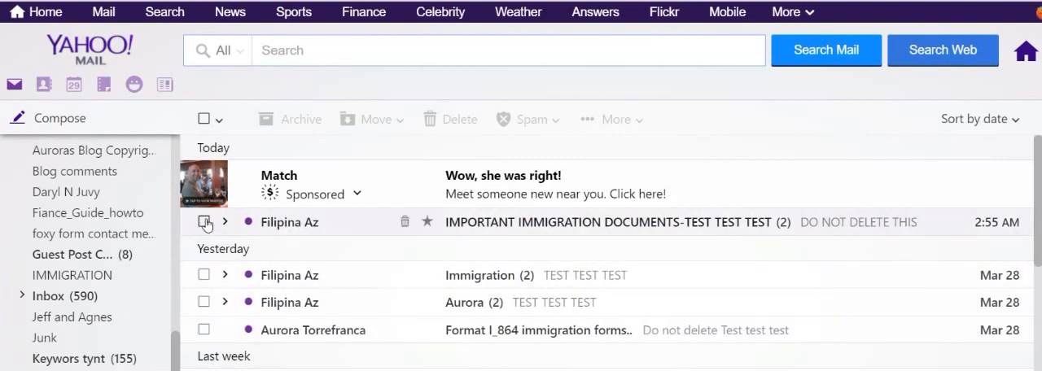
- Select the immigration emails in the inbox and move them into the recreated IMMIGRATION folder
{"action": "left_click", "coordinate": [203, 273]}
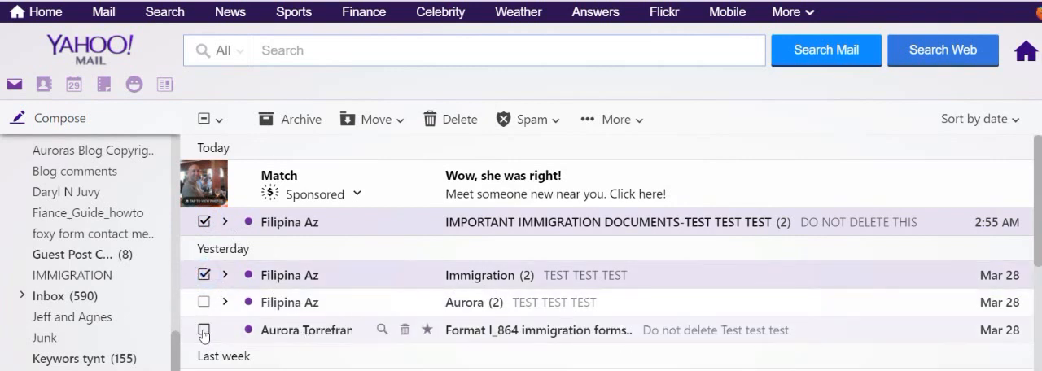
{"action": "left_click", "coordinate": [378, 119]}
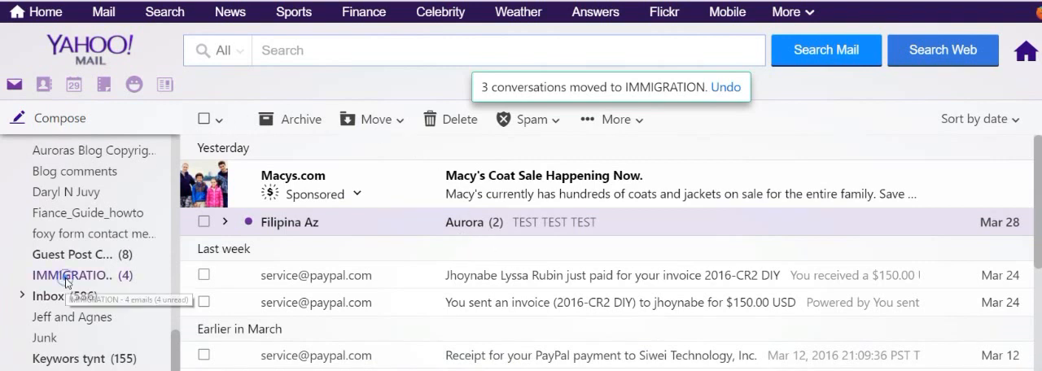
- Show the IMMIGRATION folder's contents: the three moved immigration conversations
{"action": "left_click", "coordinate": [75, 274]}
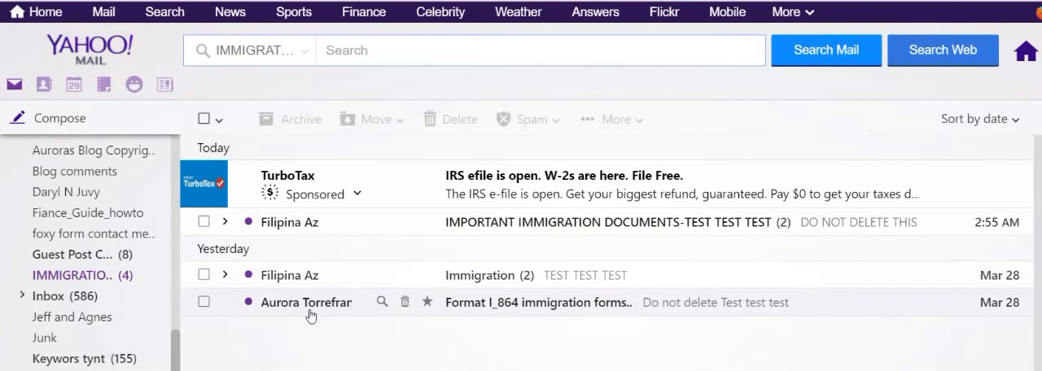
{"action": "mouse_move", "coordinate": [339, 303]}
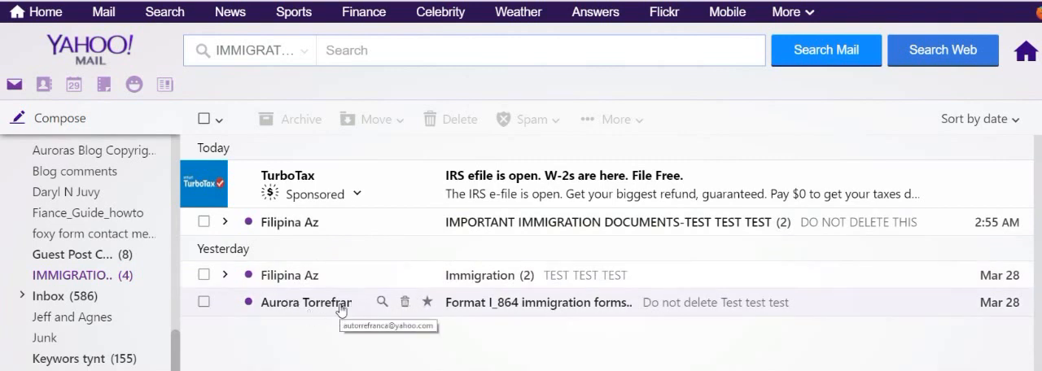